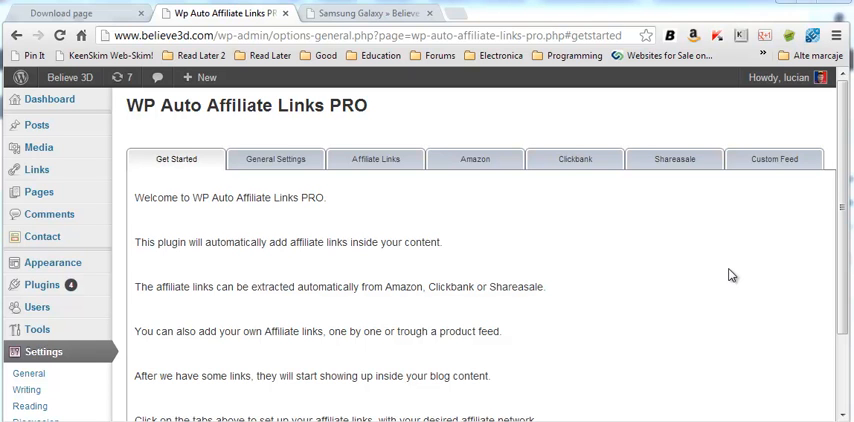
pyautogui.moveTo(562, 276)
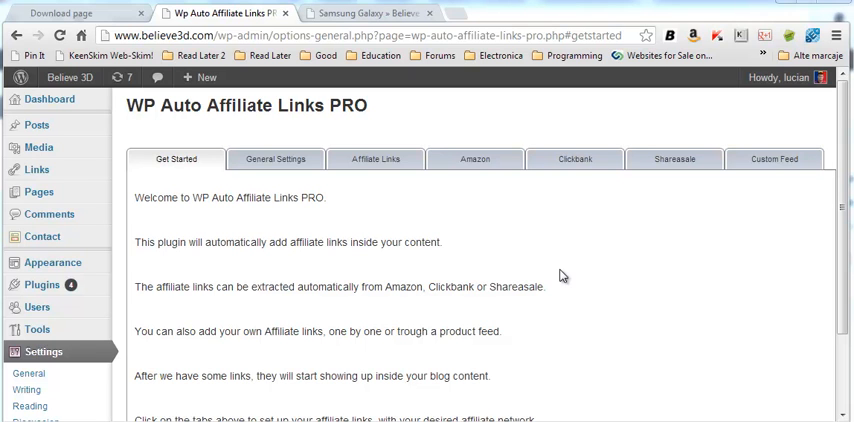
pyautogui.moveTo(584, 276)
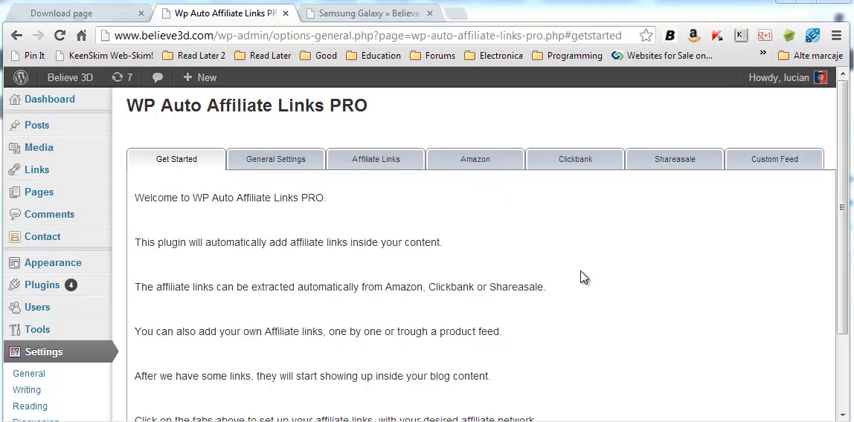
# Review the Samsung Galaxy S II T999 post, scrolling past its phone photo and opening paragraphs
pyautogui.click(370, 12)
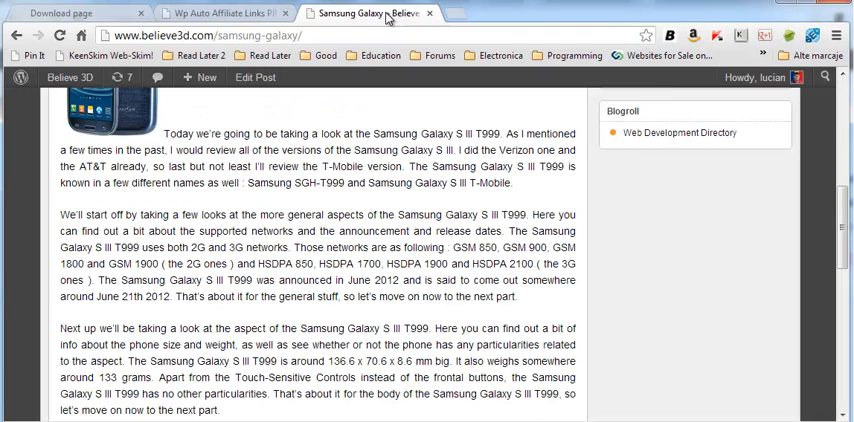
pyautogui.scroll(-3)
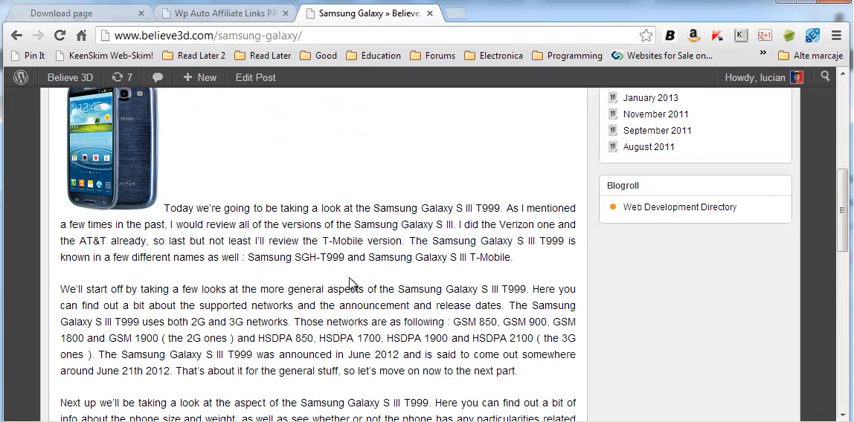
pyautogui.scroll(-3)
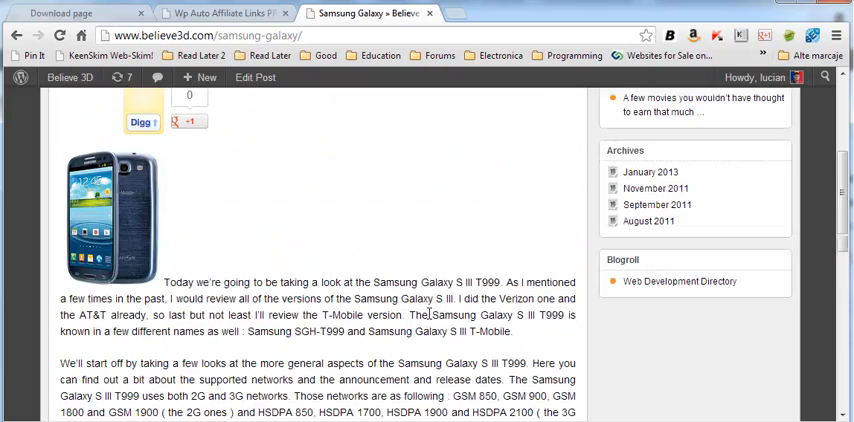
# Check the Amazon Links settings page with its affiliate ID and API key fields
pyautogui.click(220, 12)
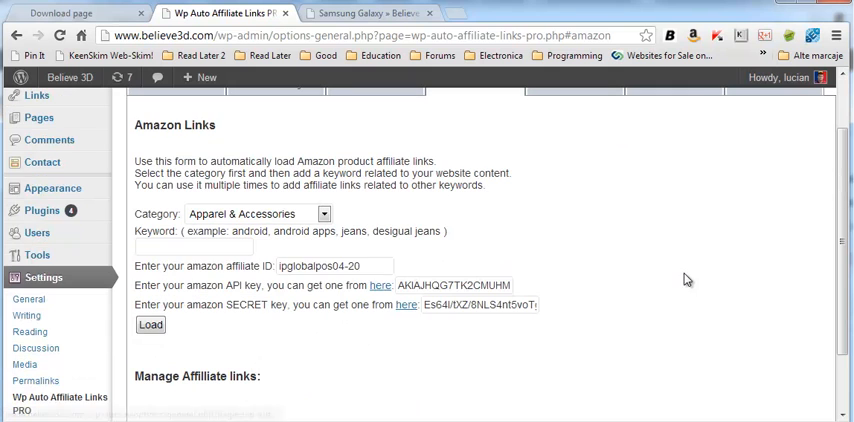
pyautogui.moveTo(628, 278)
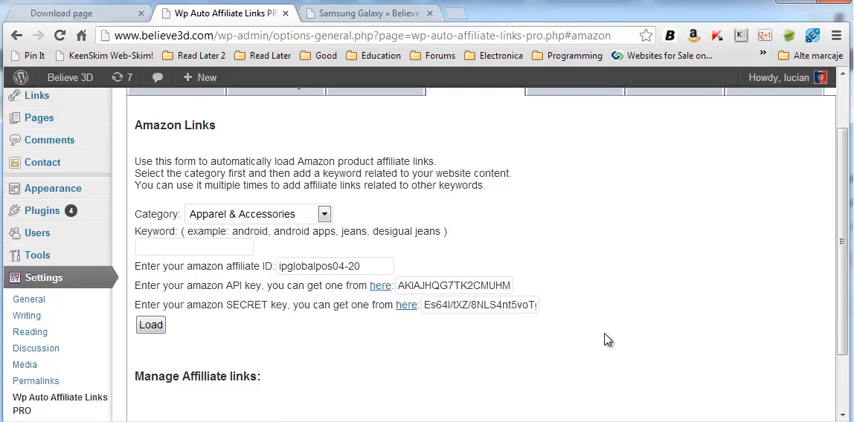
pyautogui.doubleClick(244, 304)
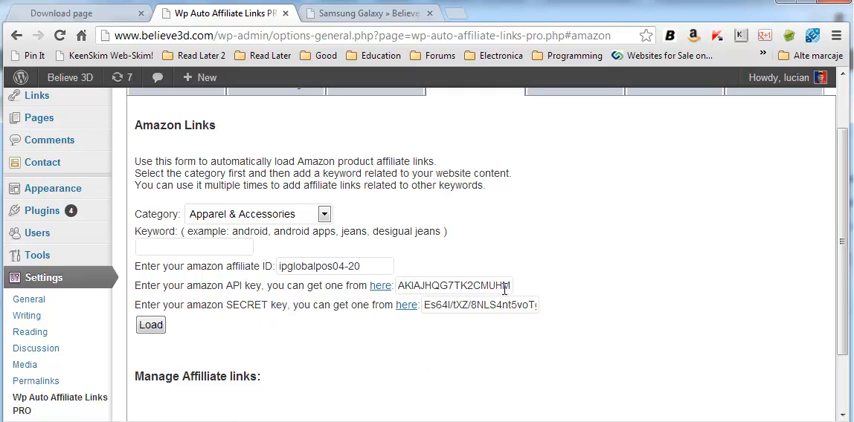
pyautogui.moveTo(610, 294)
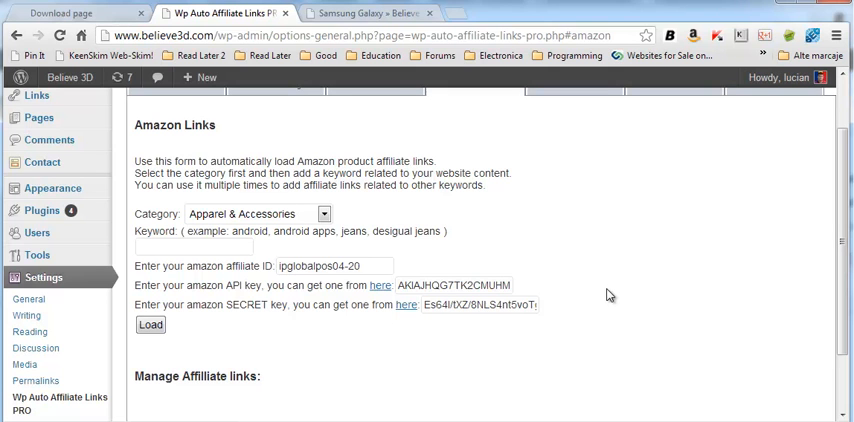
pyautogui.moveTo(470, 280)
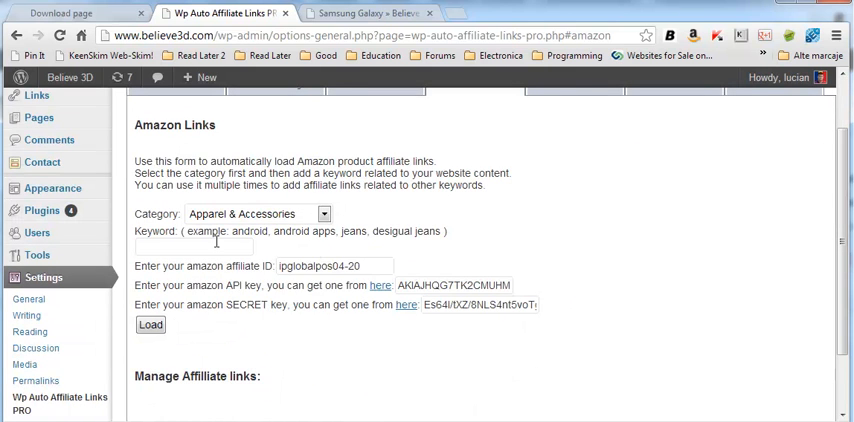
# Choose the Cell Phones & Accessories category and enter 'sam' as the product keyword
pyautogui.click(256, 214)
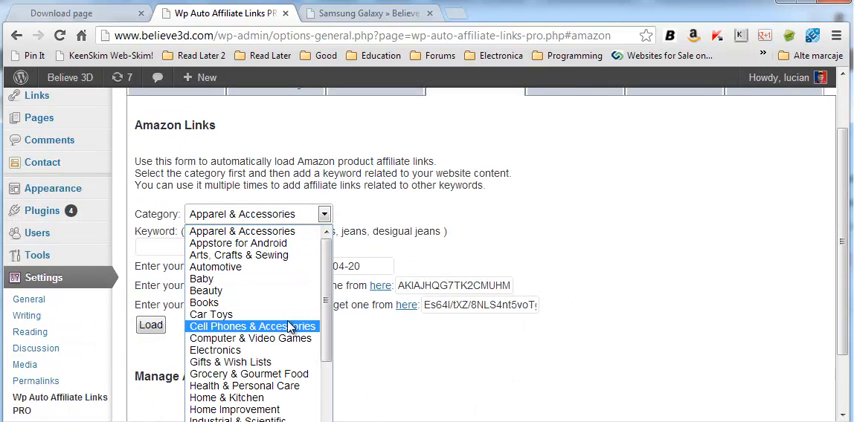
pyautogui.click(250, 326)
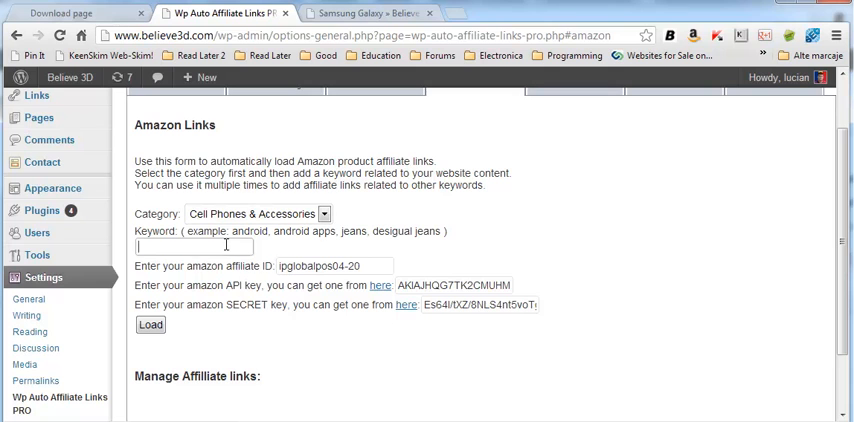
pyautogui.write('sam')
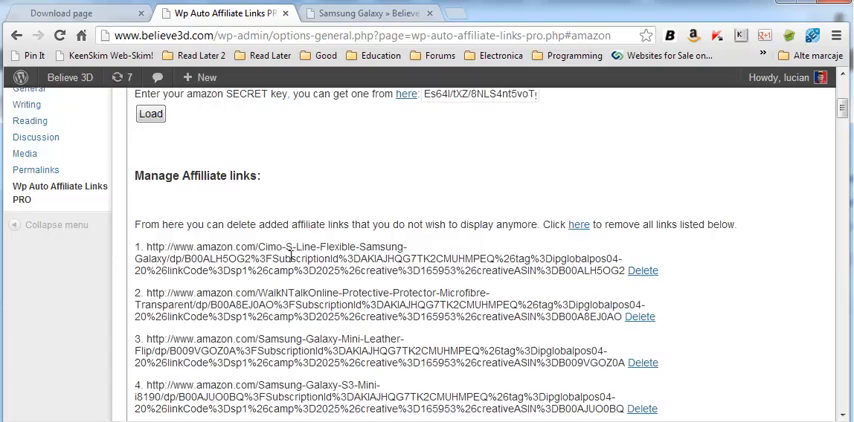
pyautogui.scroll(-3)
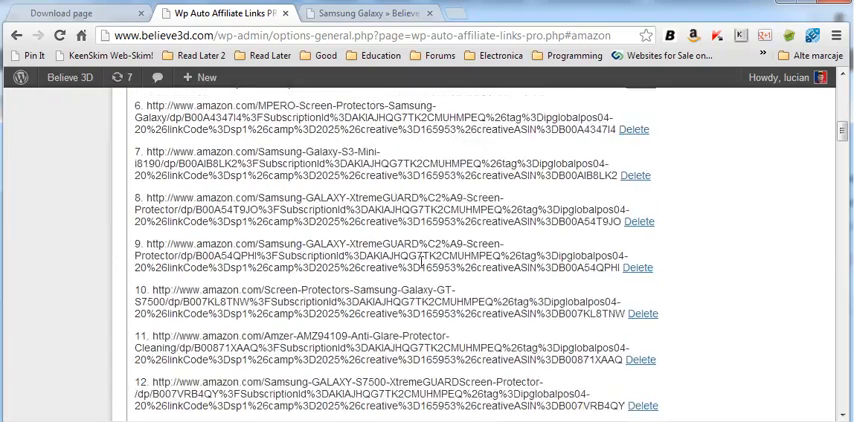
pyautogui.scroll(-3)
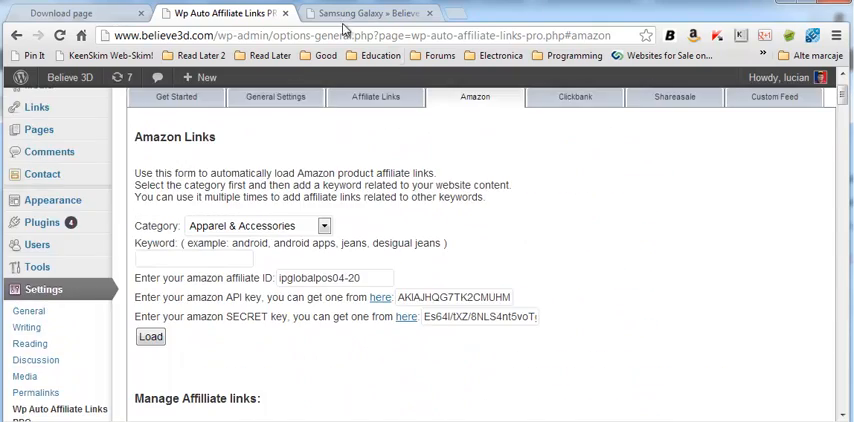
# View the Samsung Galaxy article's opening paragraphs with their new orange affiliate links
pyautogui.click(360, 12)
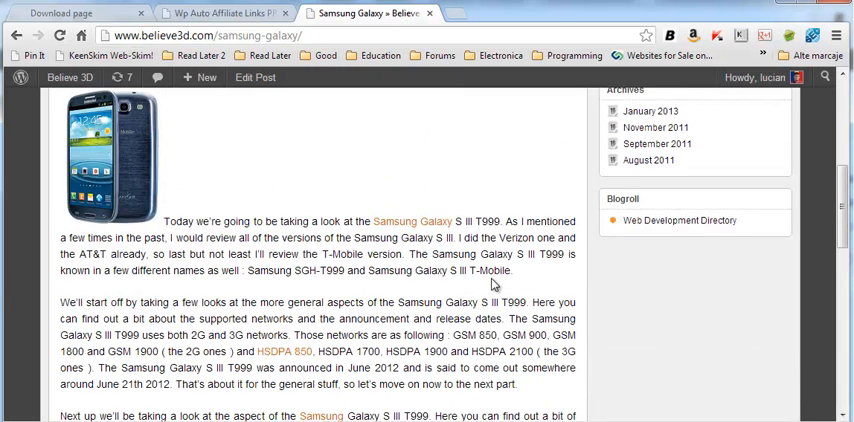
pyautogui.scroll(-3)
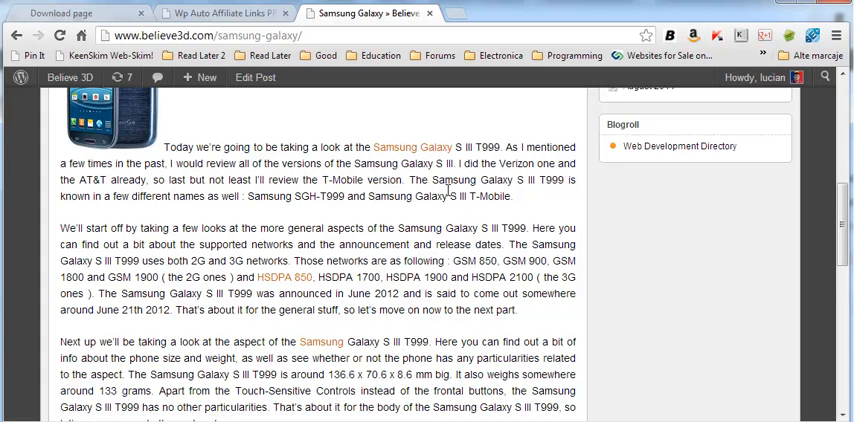
pyautogui.moveTo(436, 180)
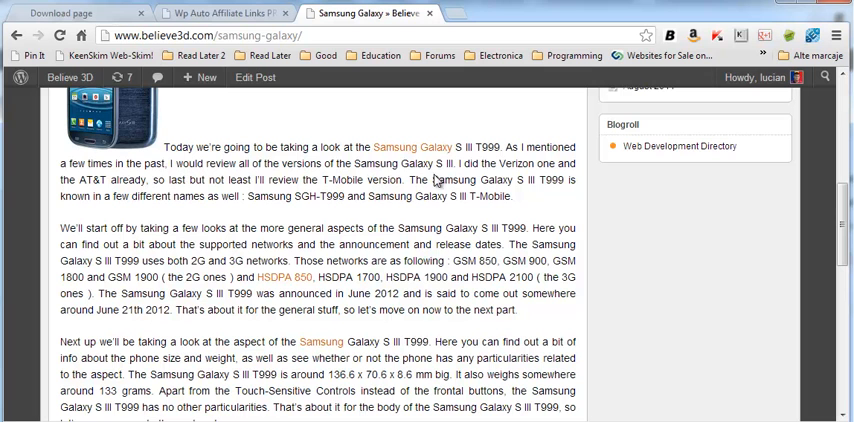
pyautogui.moveTo(412, 146)
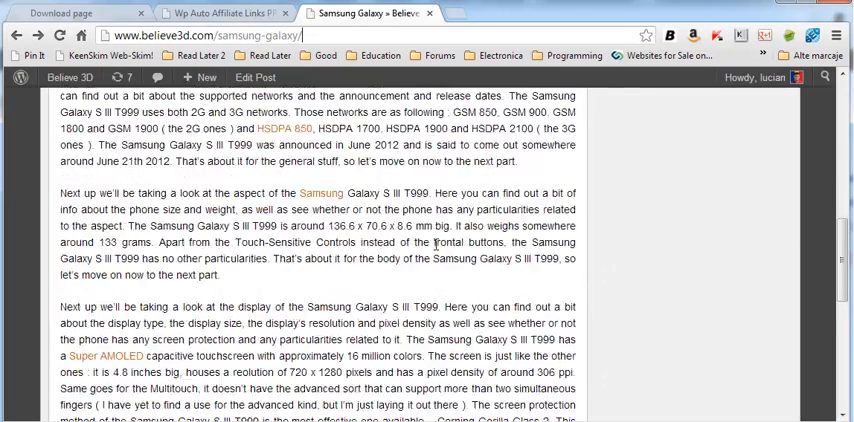
# Return to the plugin's Amazon Links settings and enter 'android' as the keyword
pyautogui.click(220, 12)
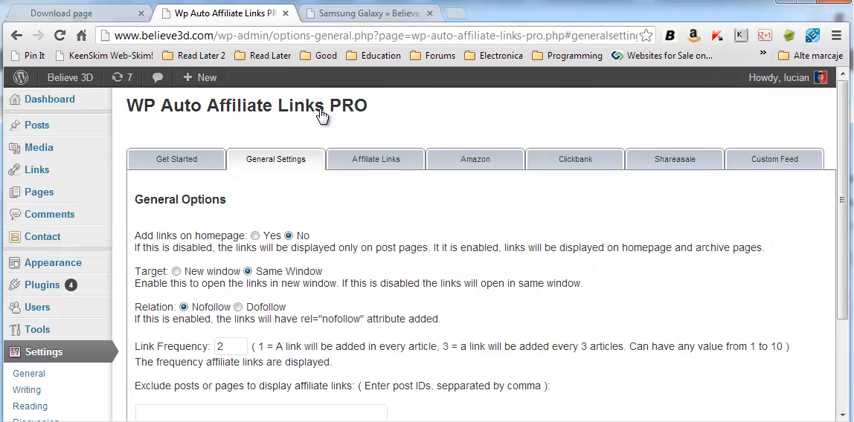
pyautogui.click(474, 160)
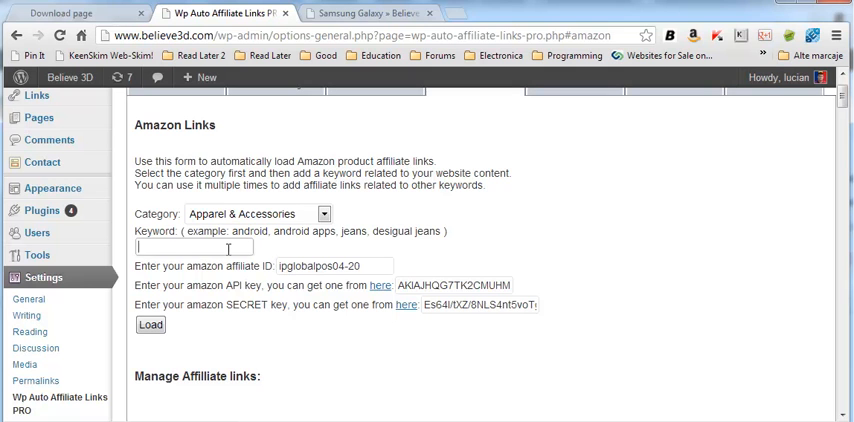
pyautogui.write('android')
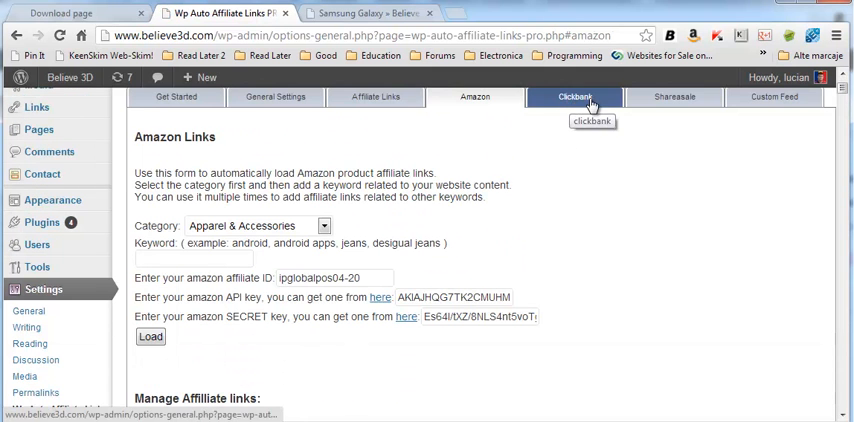
# Load ClickBank links for the Computers / Internet category, Networking subcategory
pyautogui.click(574, 96)
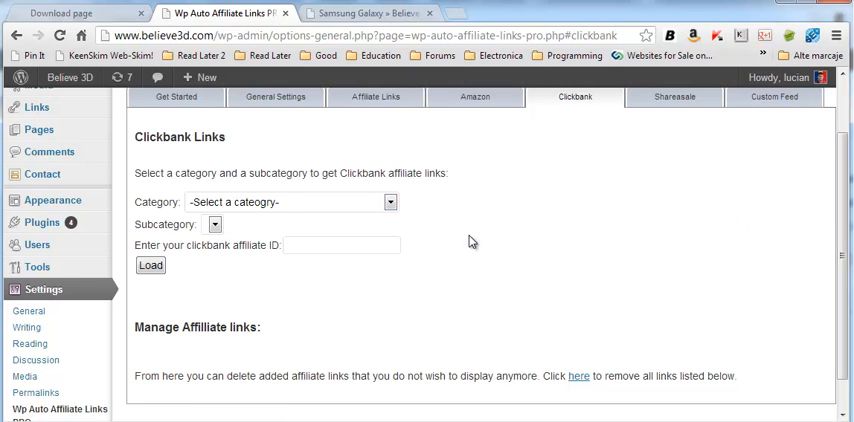
pyautogui.click(290, 200)
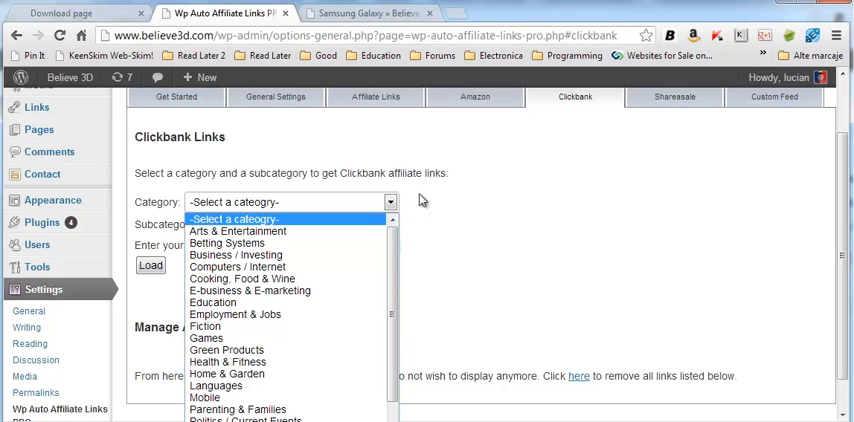
pyautogui.moveTo(516, 208)
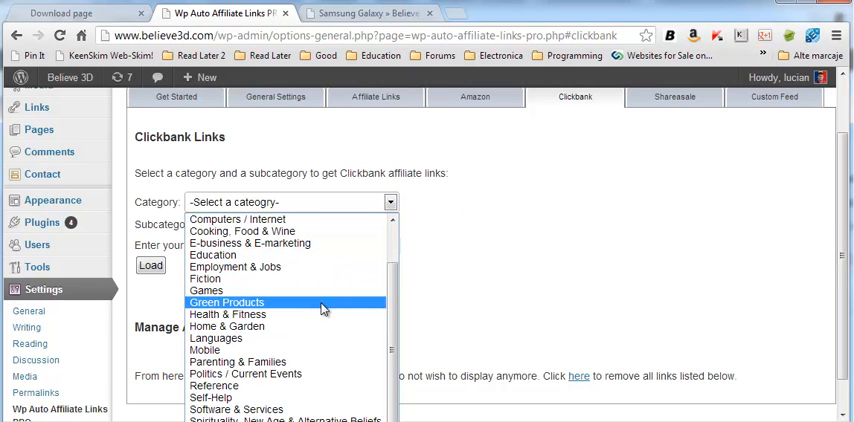
pyautogui.moveTo(242, 232)
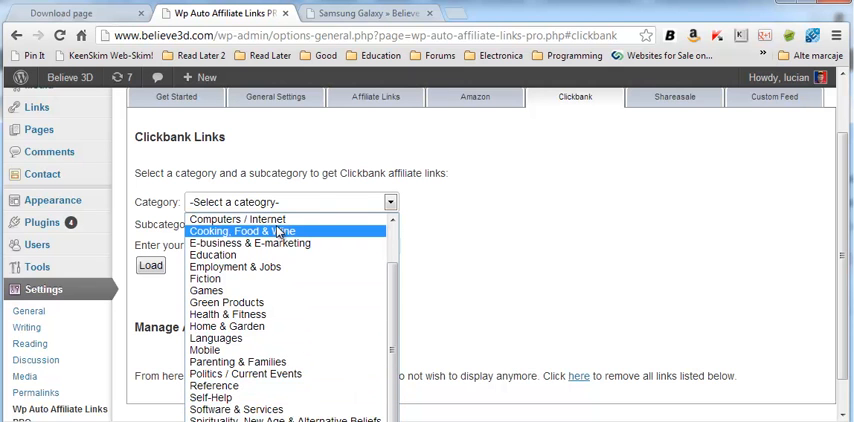
pyautogui.click(236, 218)
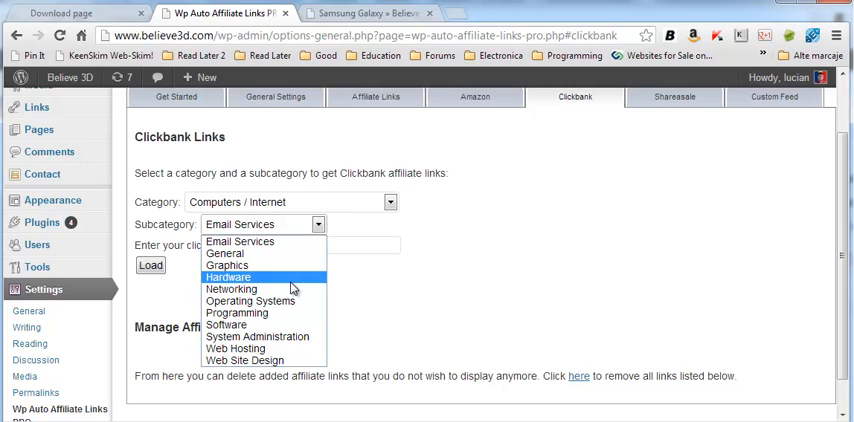
pyautogui.moveTo(284, 300)
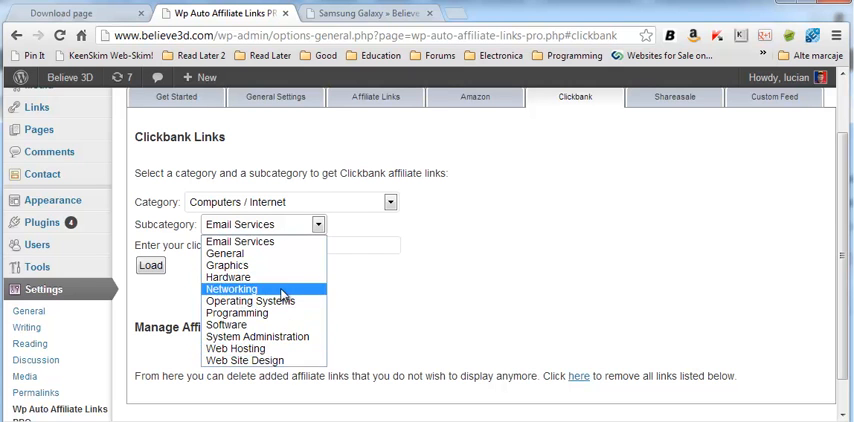
pyautogui.click(232, 288)
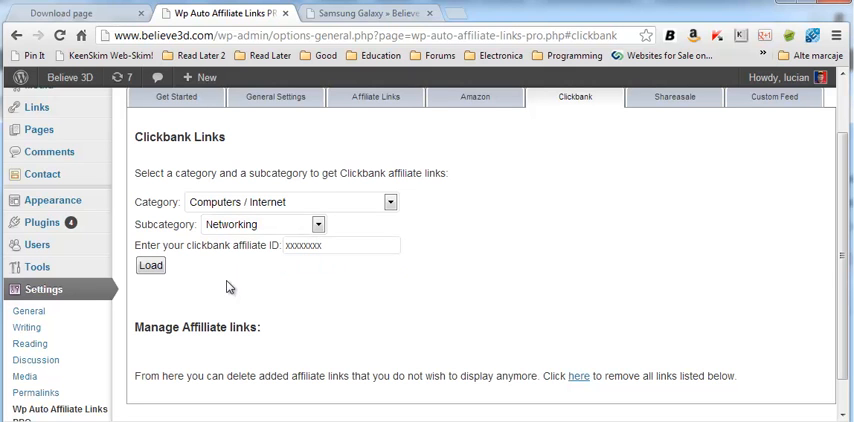
pyautogui.click(150, 264)
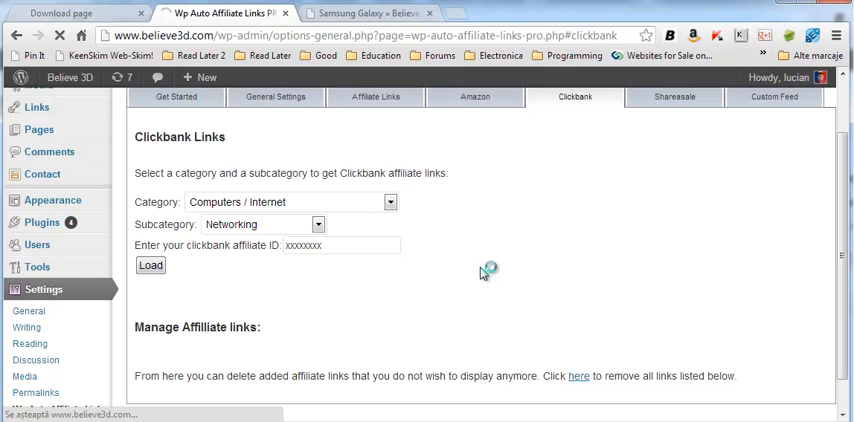